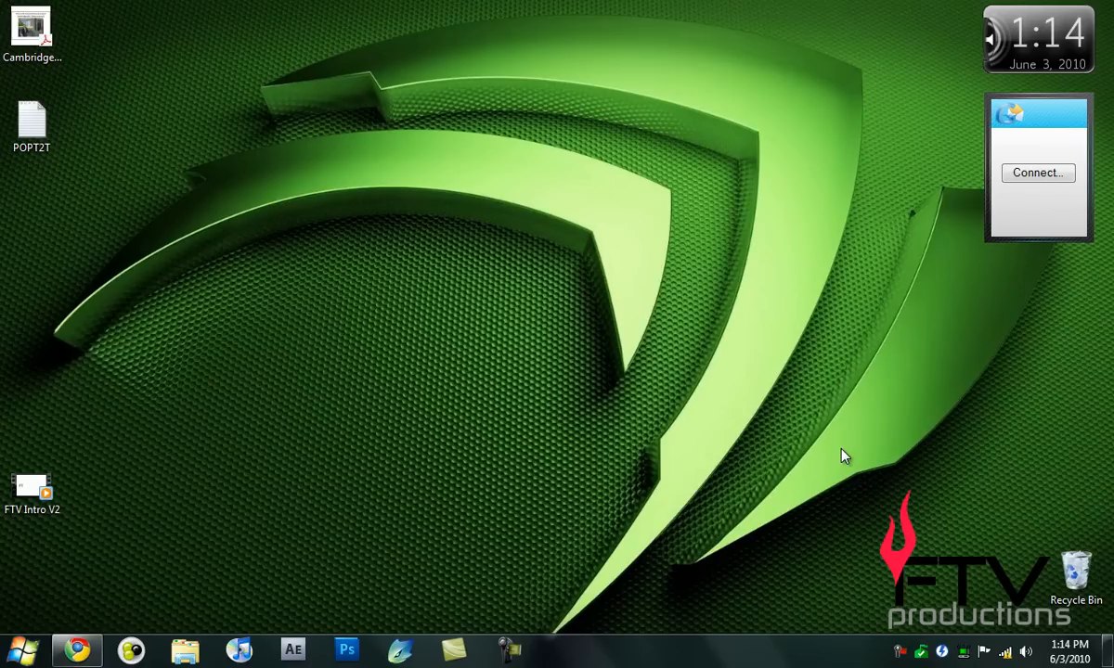
{"action": "mouse_move", "coordinate": [829, 449]}
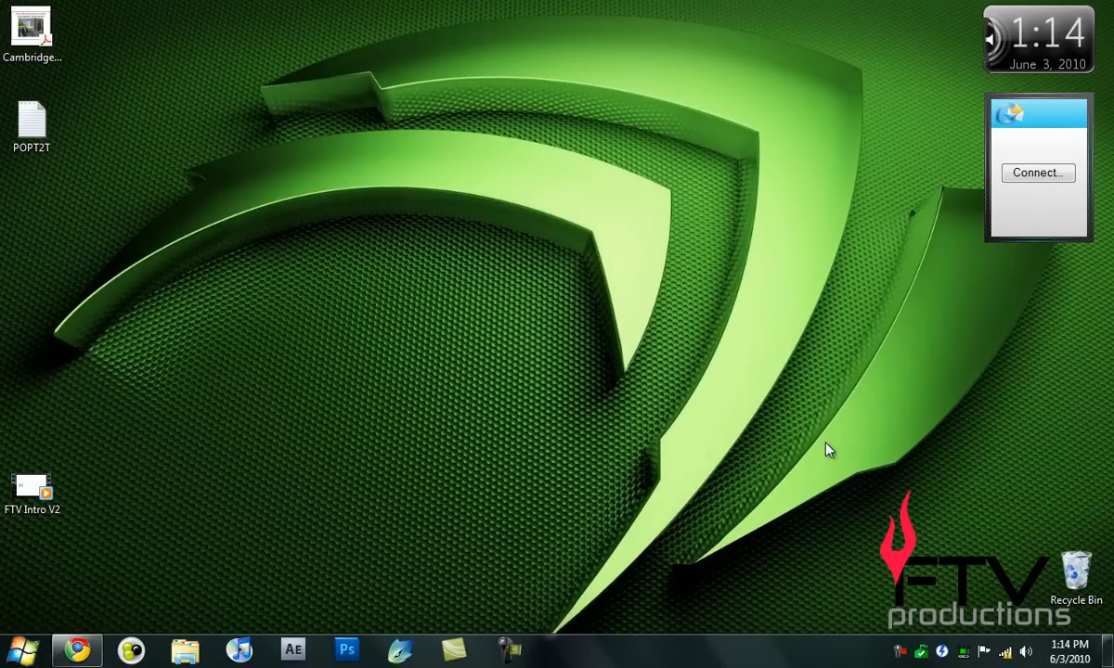